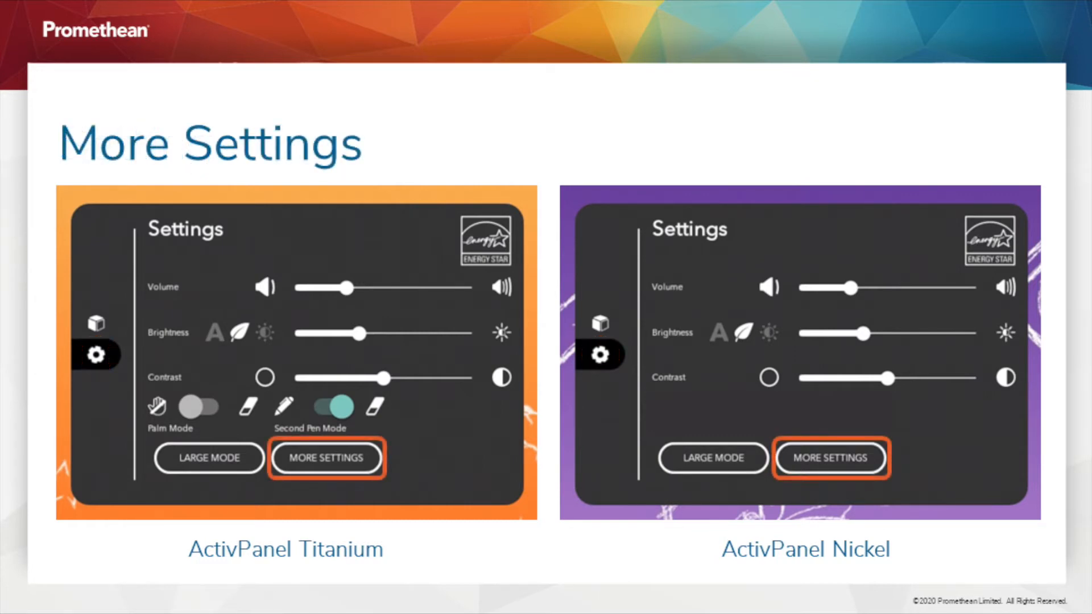
Go through Display and Wallpaper to the built-in Wallpapers collection
left_click(328, 458)
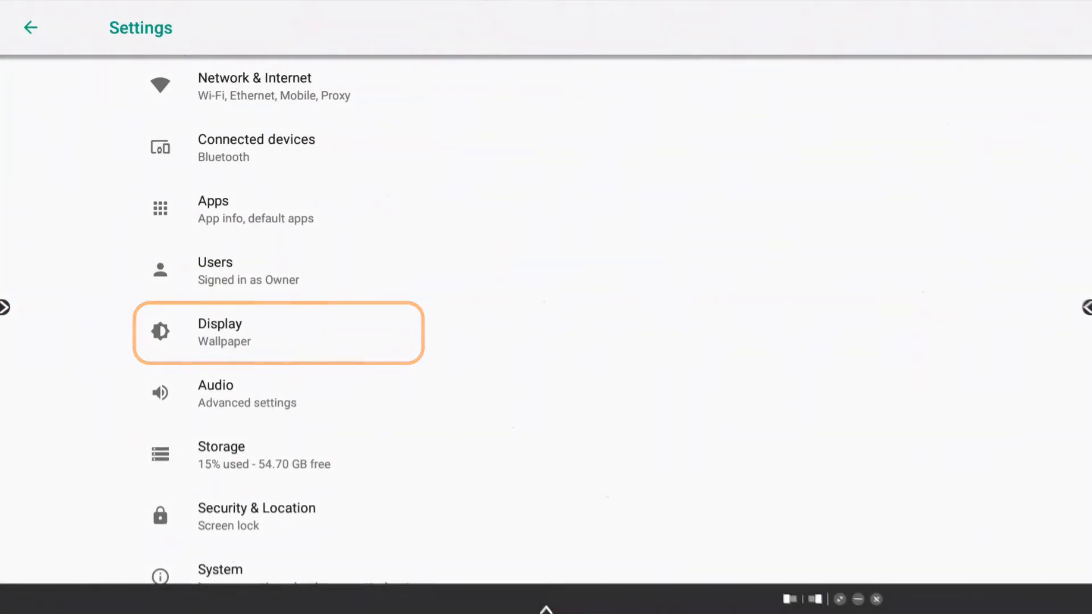
left_click(277, 332)
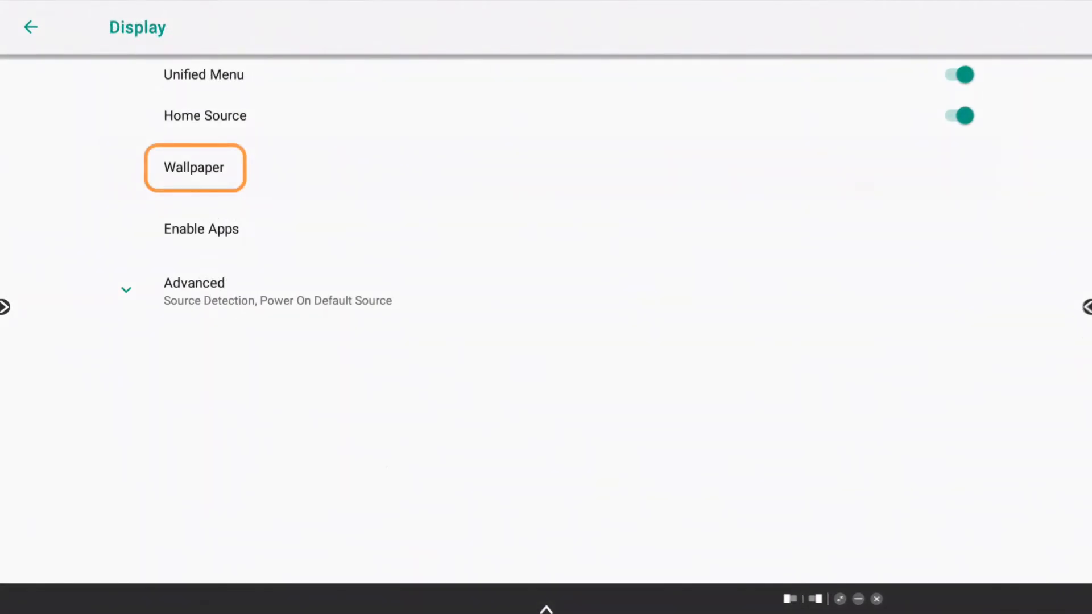
left_click(194, 167)
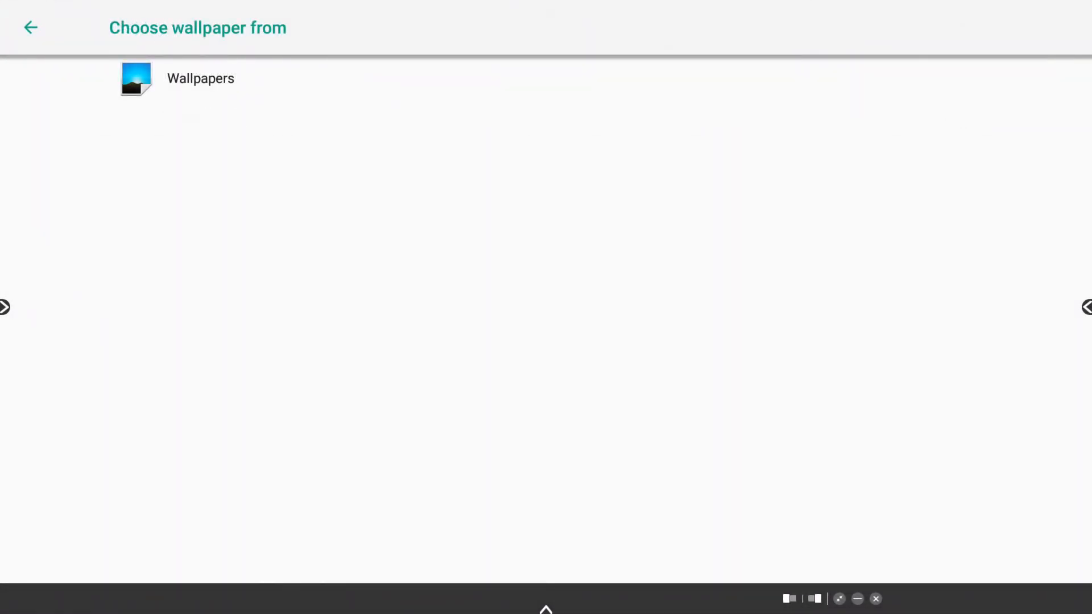
left_click(200, 78)
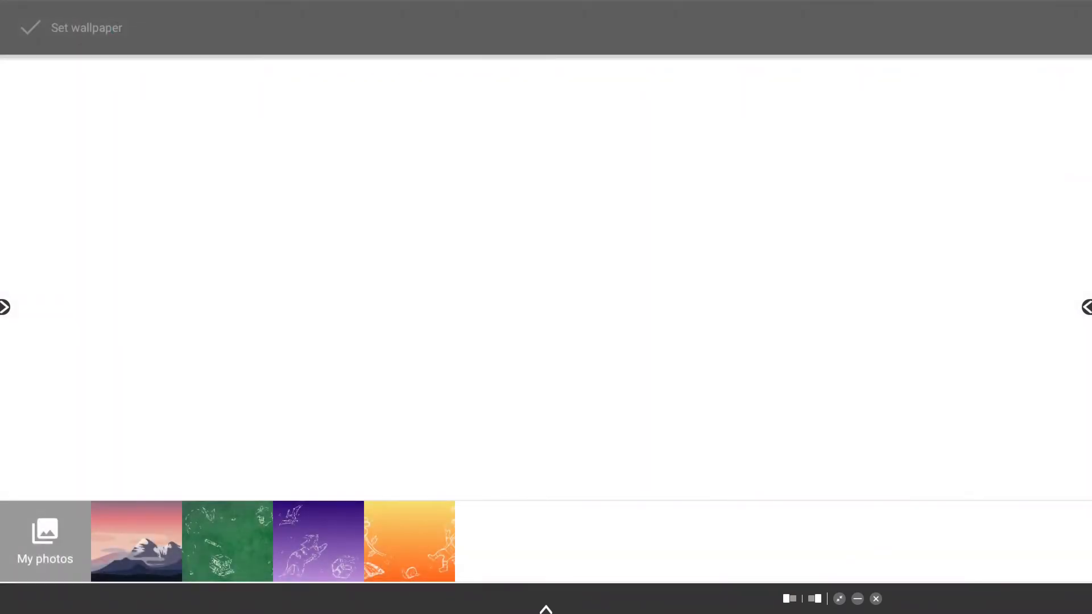
left_click(44, 542)
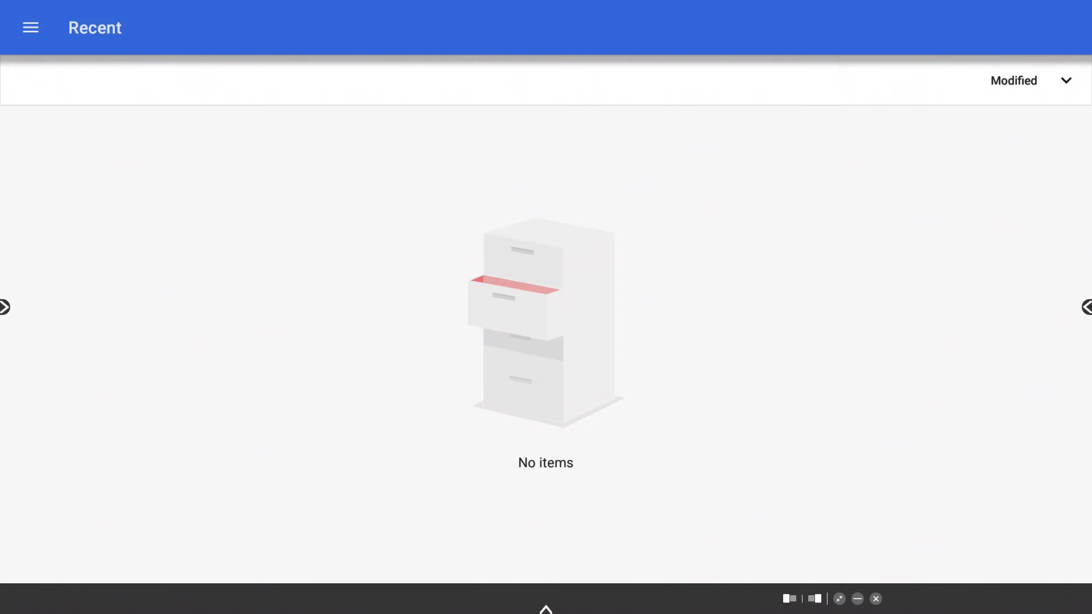
left_click(30, 28)
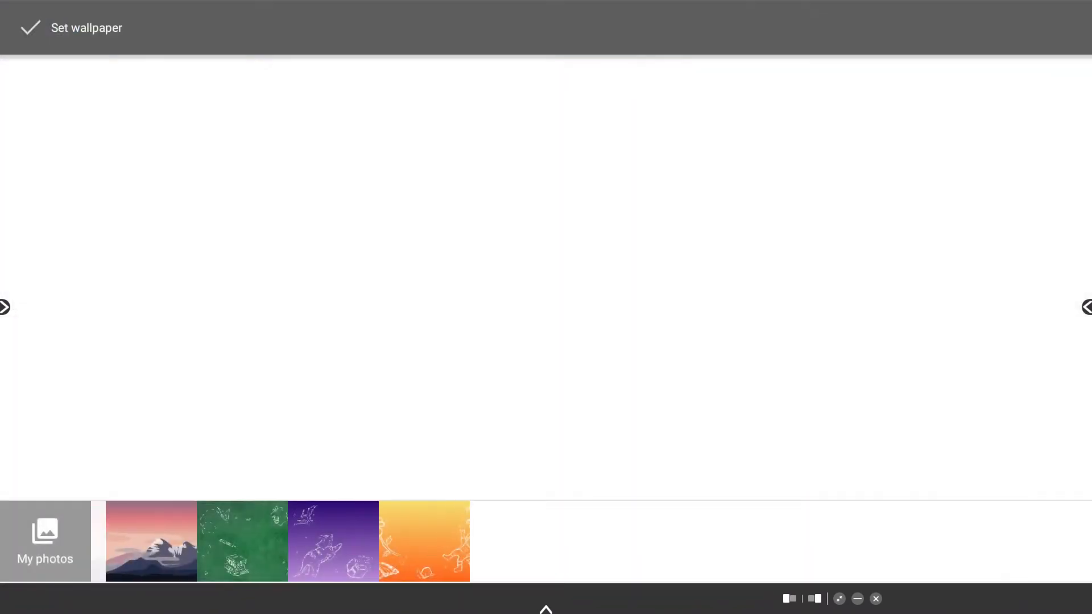
Preview the pink-sky mountain illustration and set it as the home screen wallpaper
left_click(151, 541)
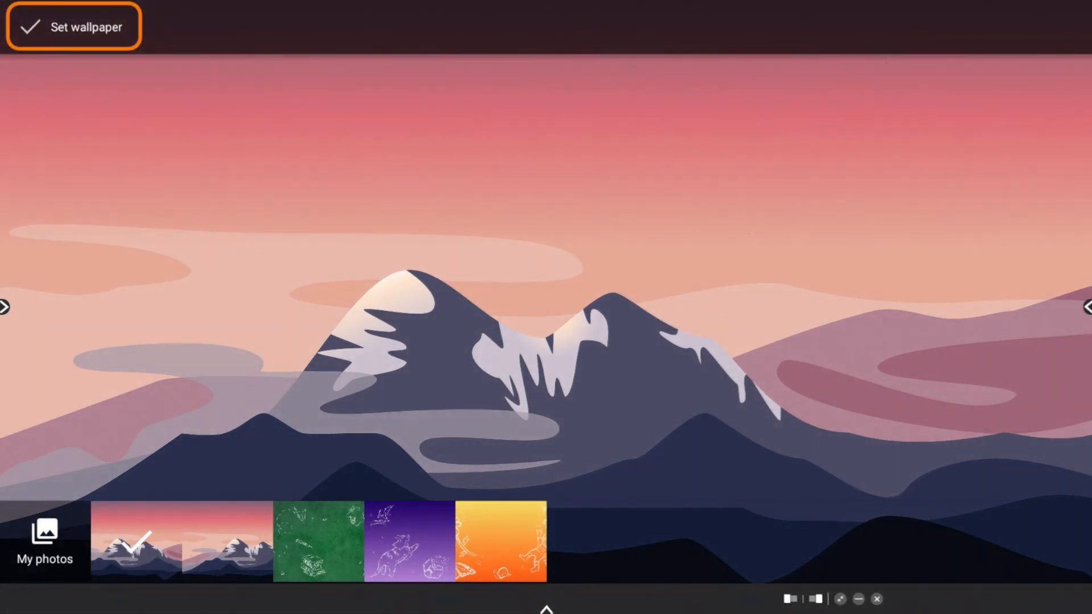
left_click(73, 27)
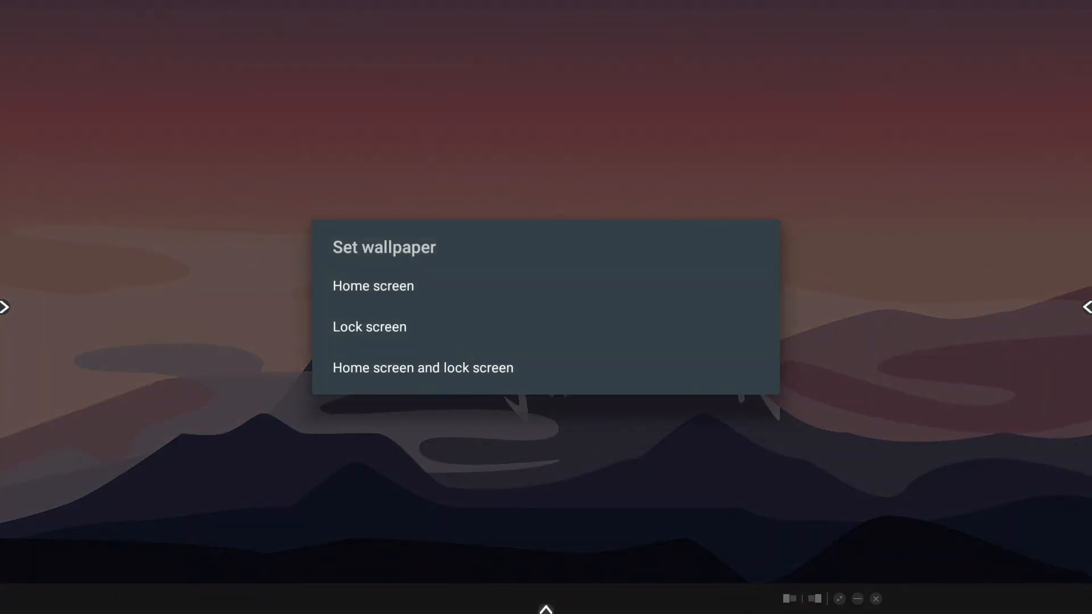
left_click(422, 367)
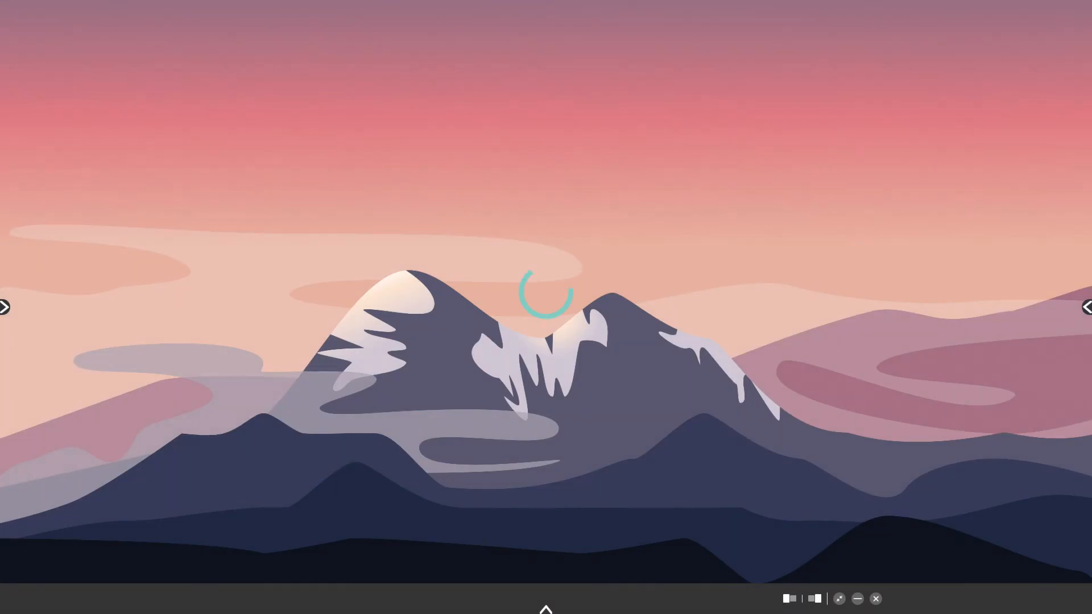